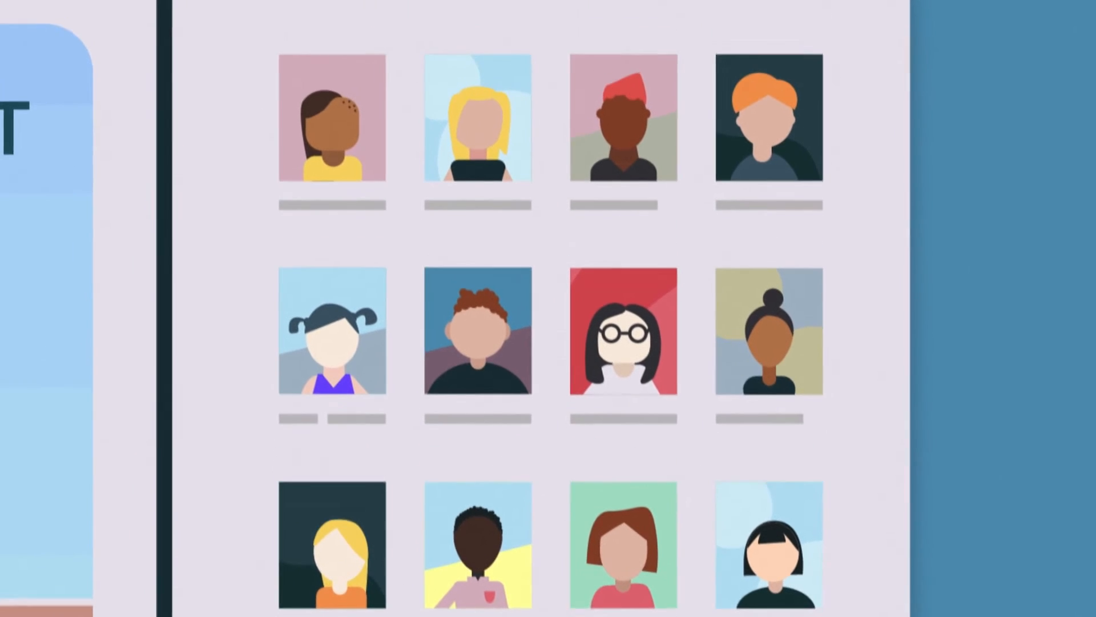
pyautogui.scroll(-3)
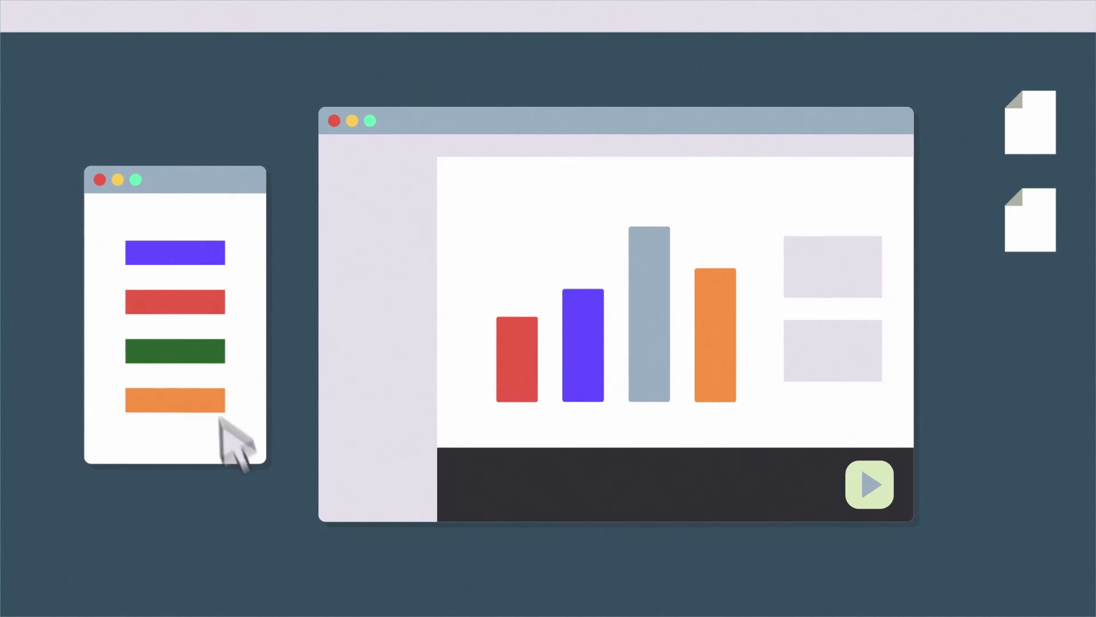
pyautogui.click(870, 485)
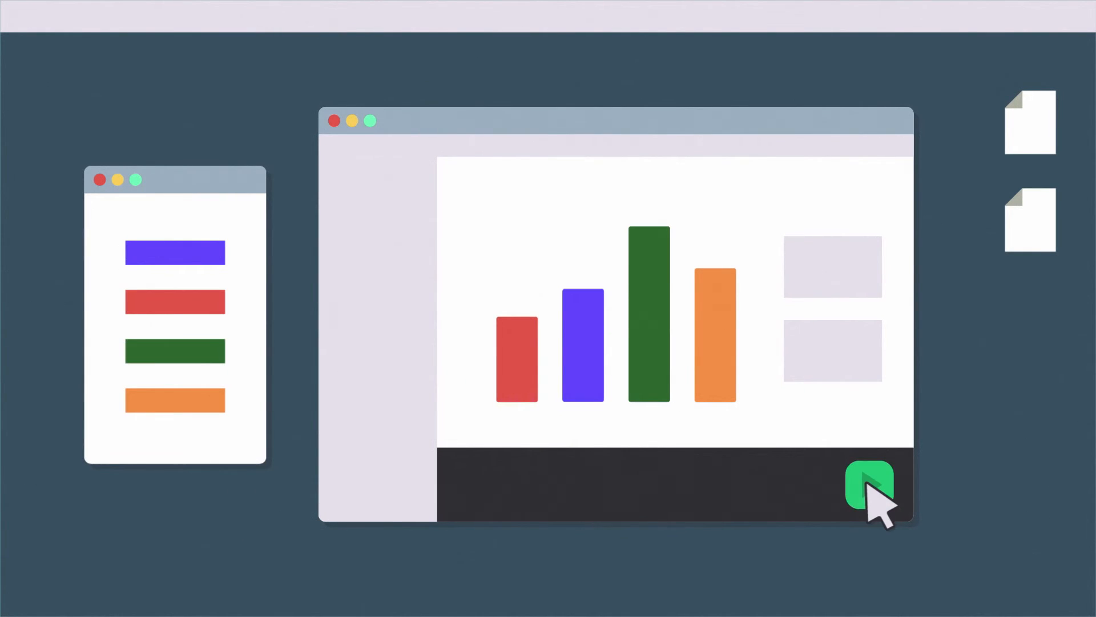